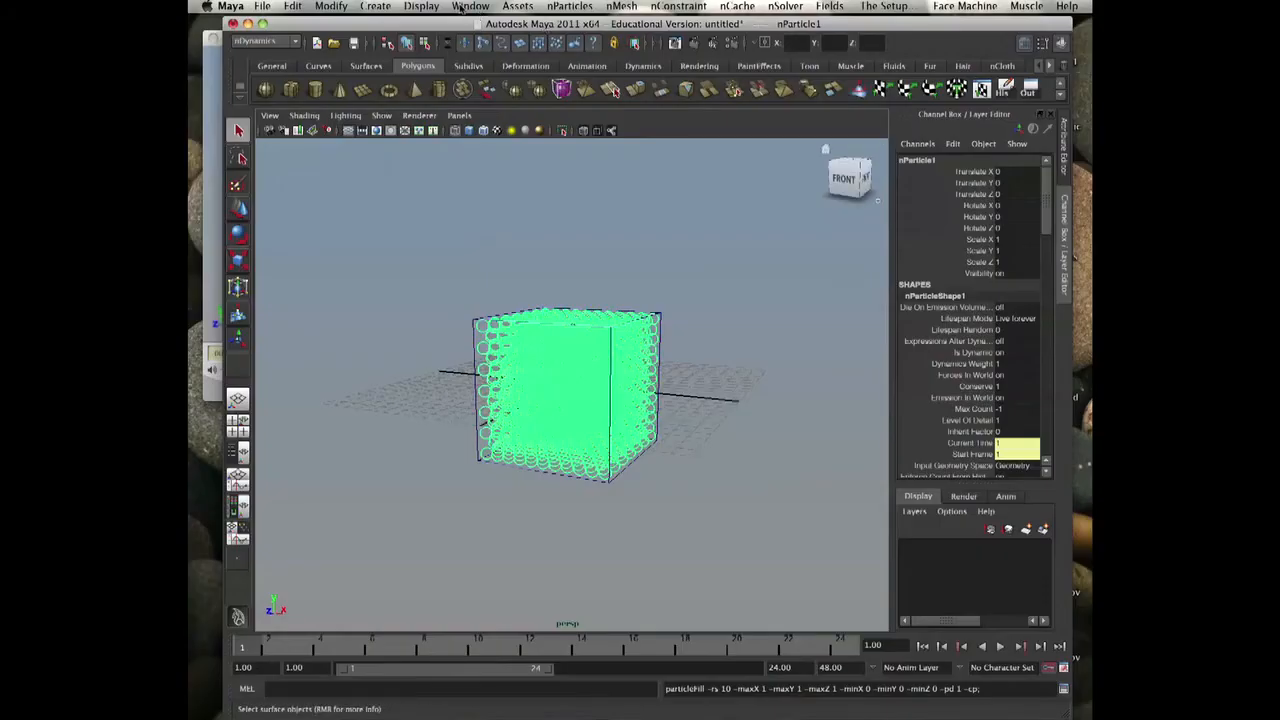
Step: Use Fill Object from the nParticles menu to fill the selected cube with particles
click(570, 6)
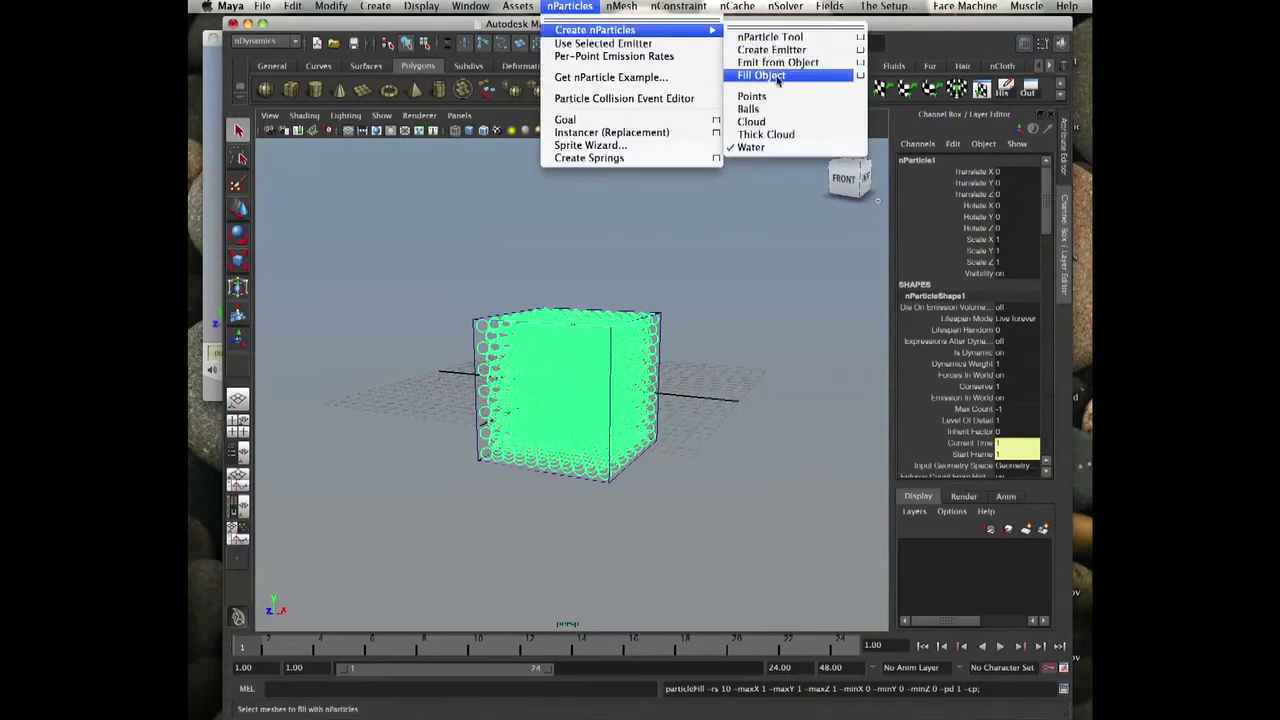
click(762, 76)
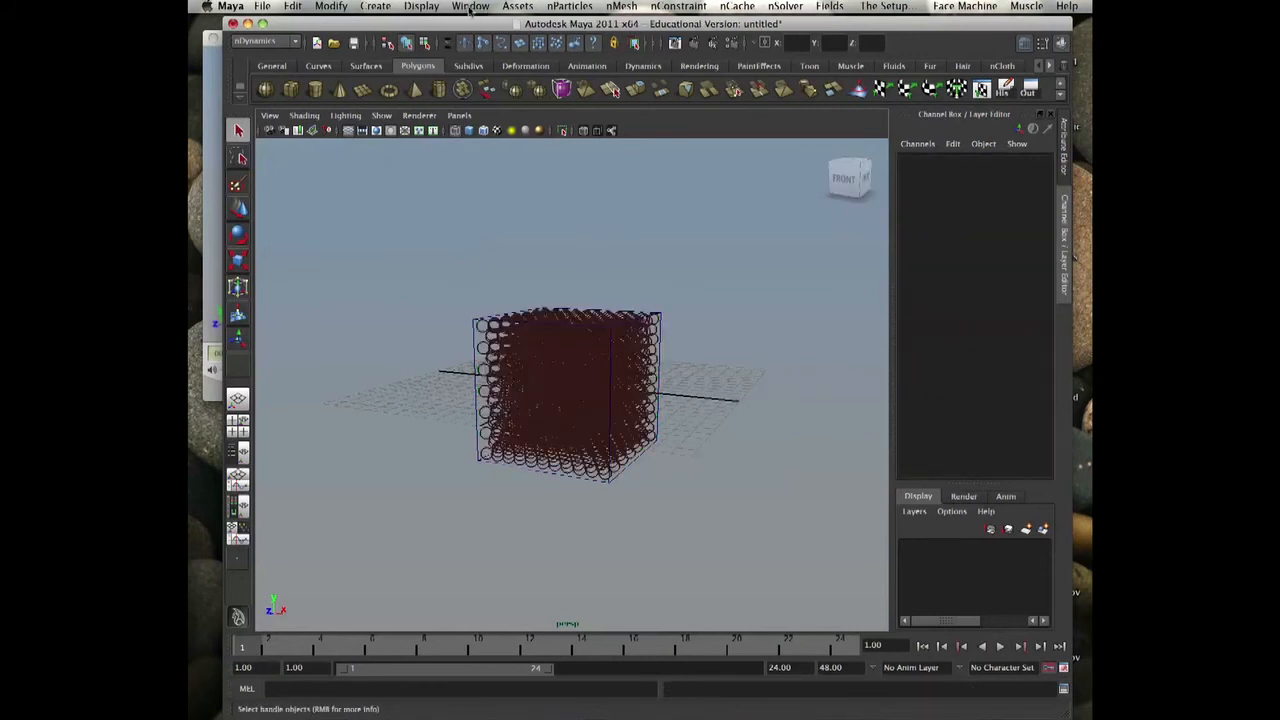
click(570, 6)
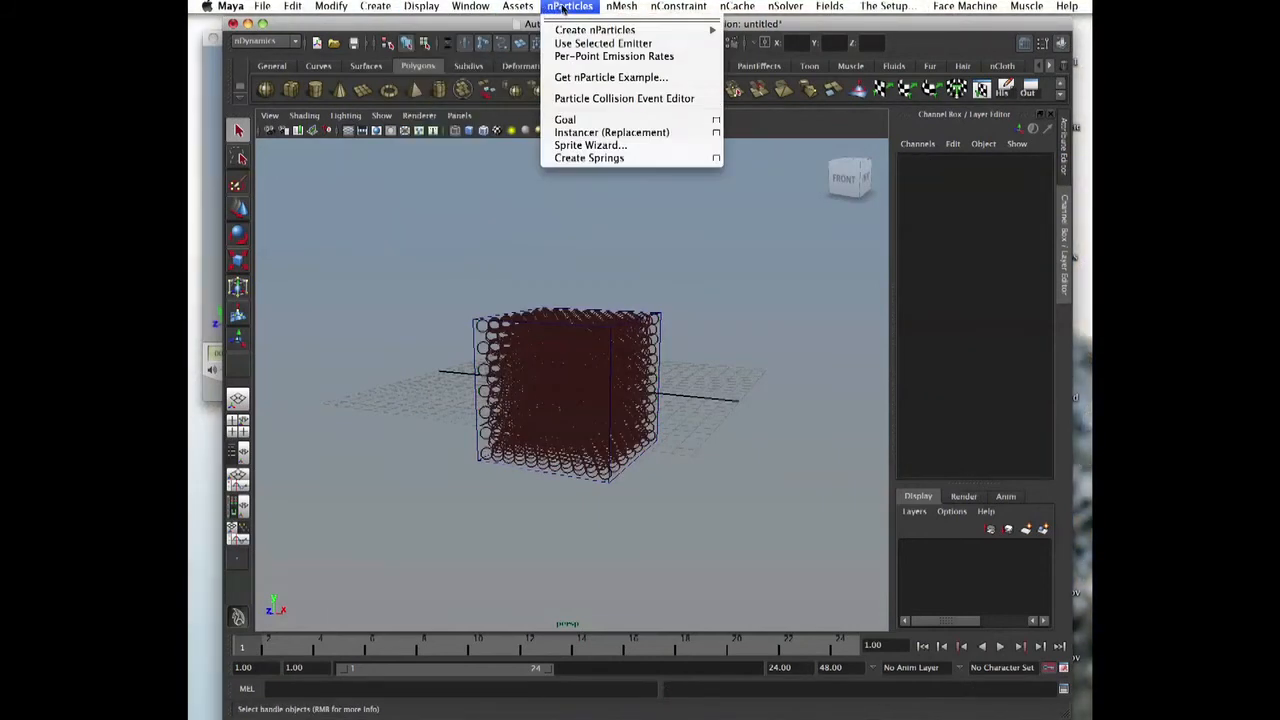
click(470, 6)
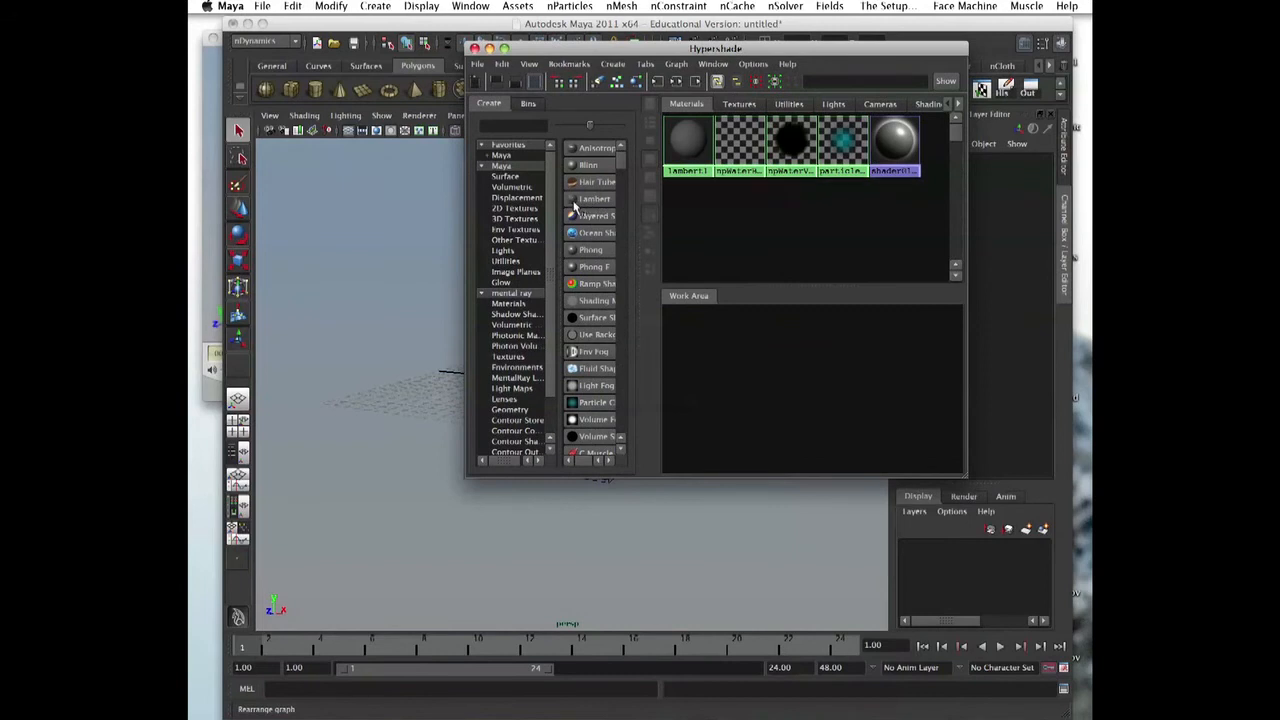
mouse_move(590, 204)
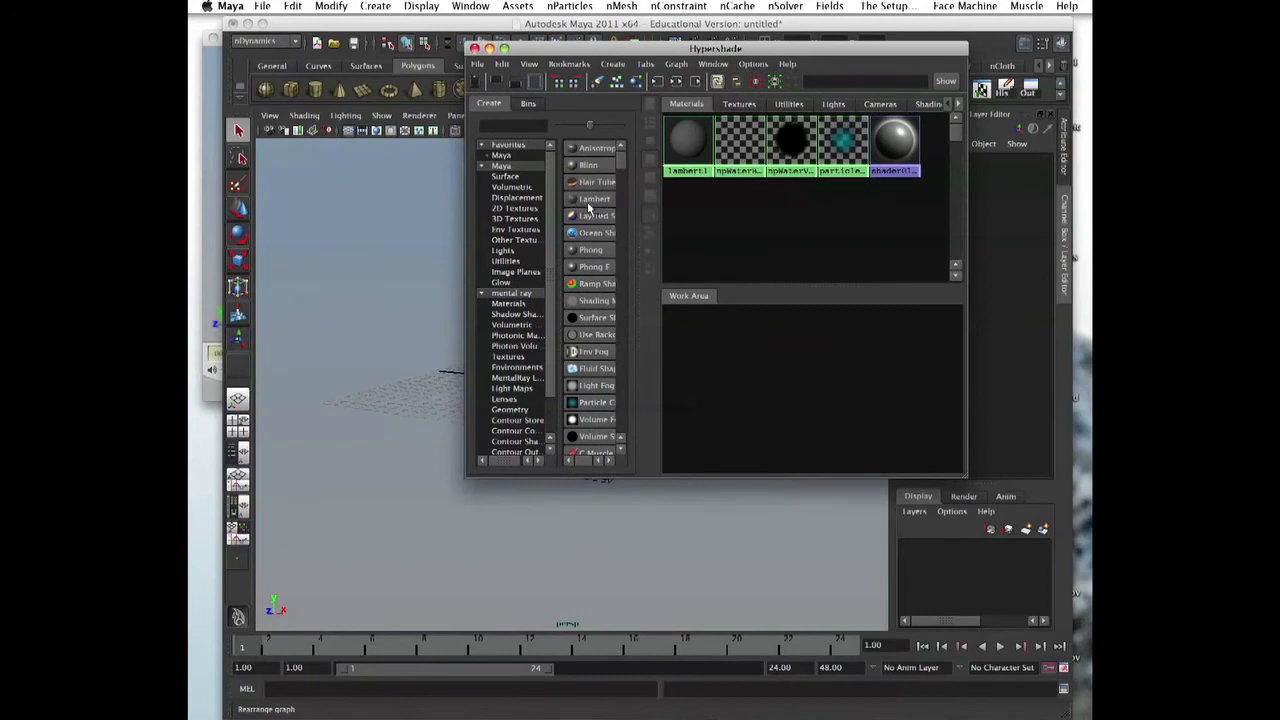
Step: Create a Lambert material in Hypershade and name it 'Transprnt'
click(592, 198)
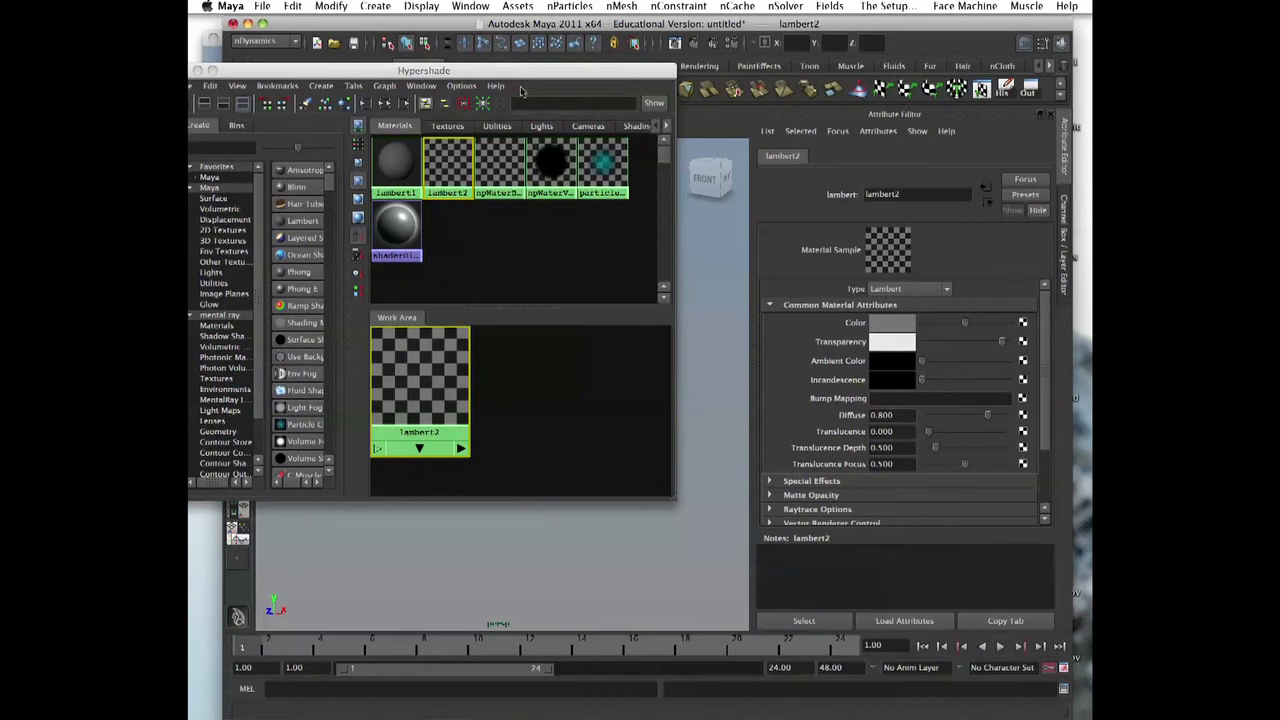
mouse_move(540, 80)
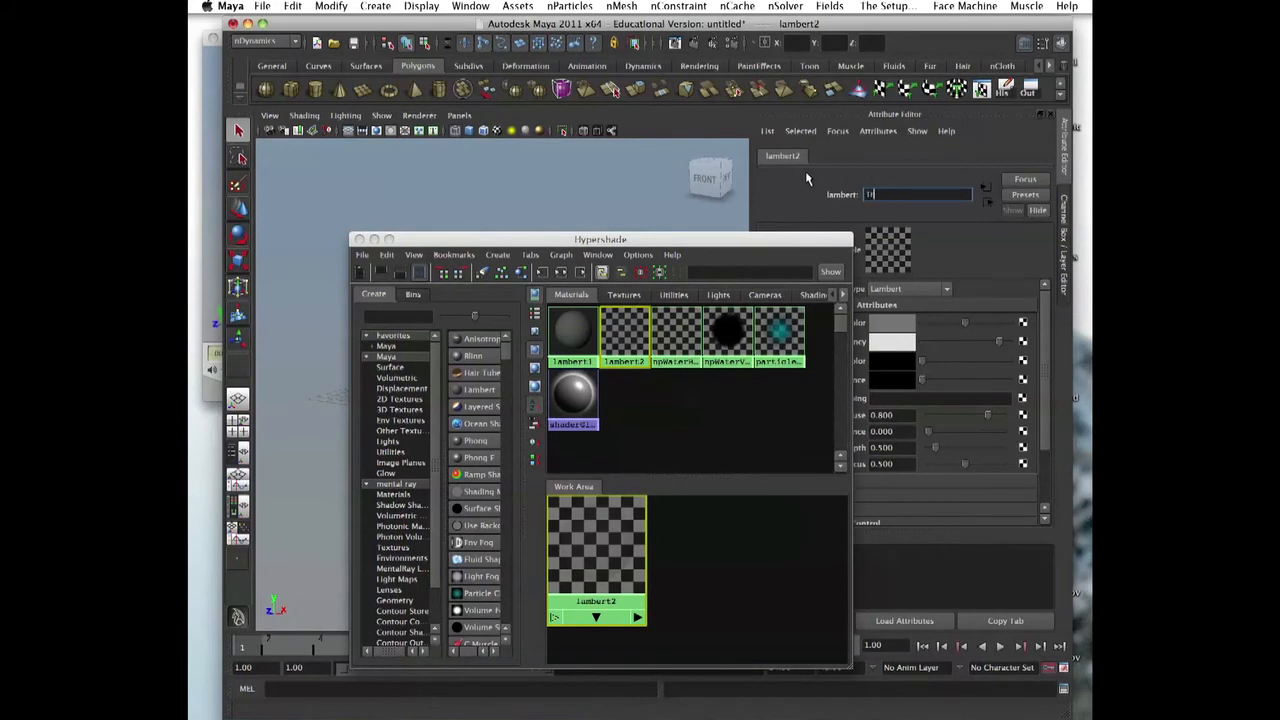
text(Transprnt)
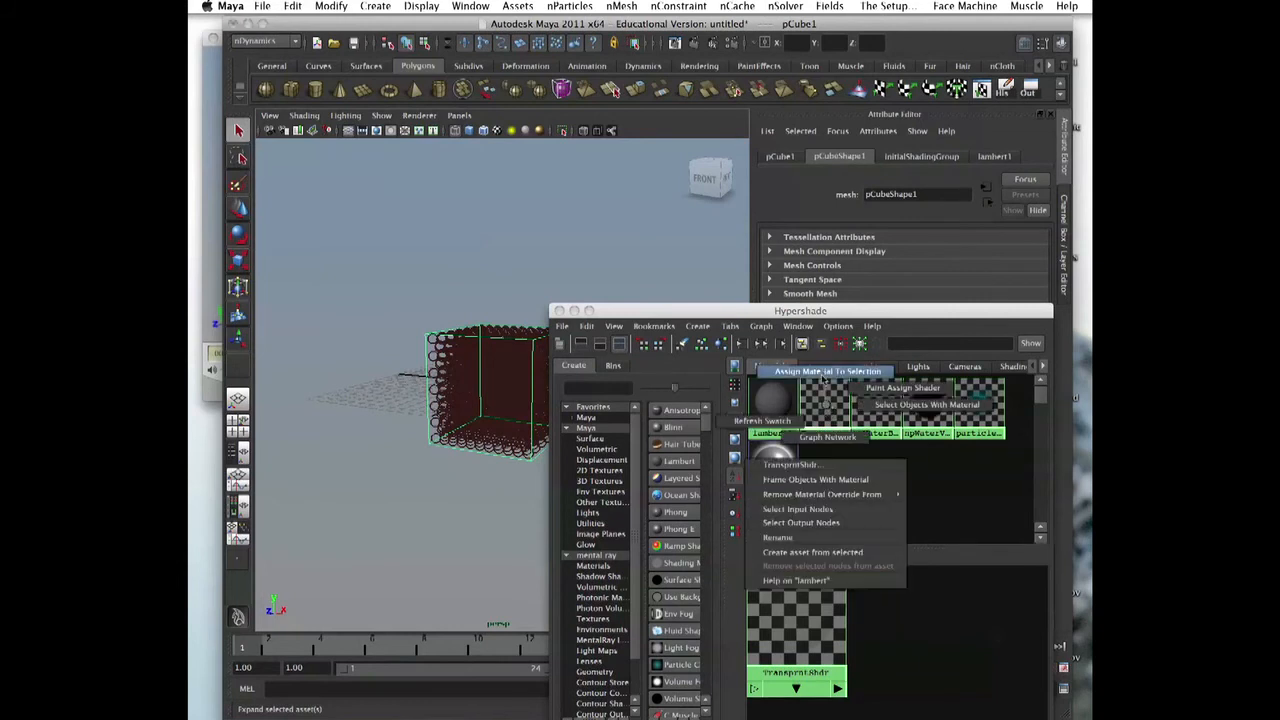
mouse_move(824, 376)
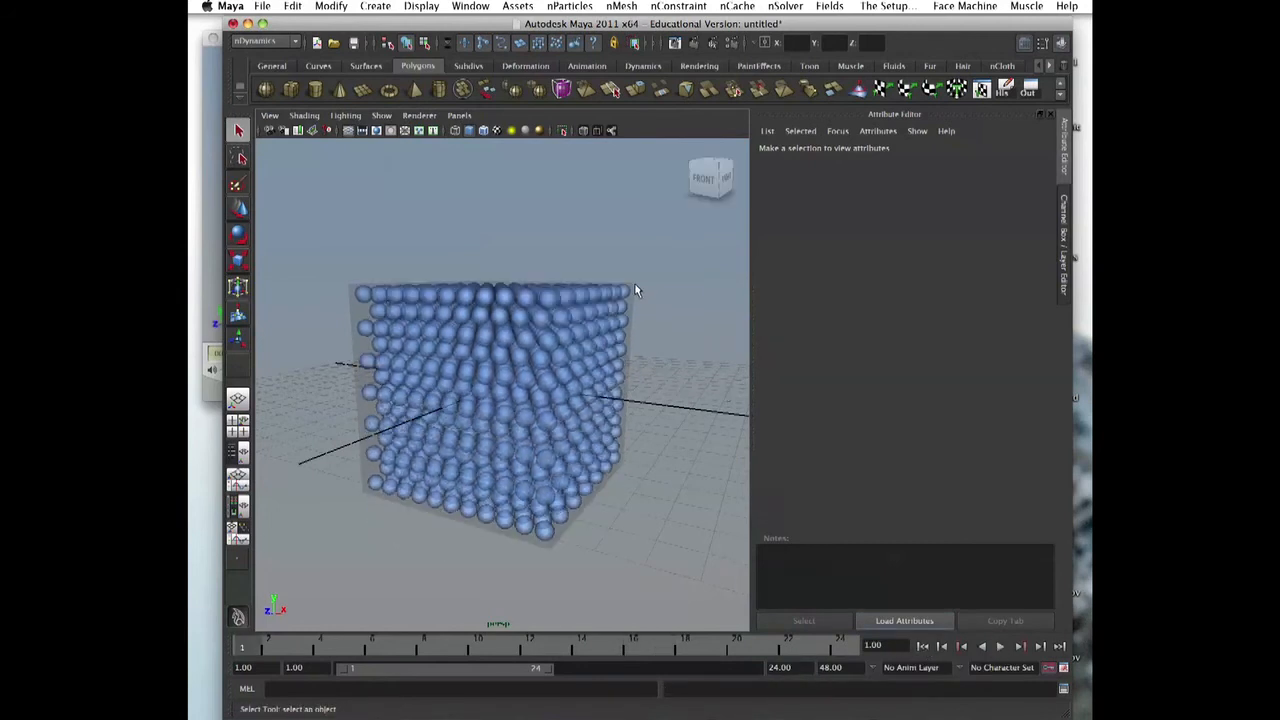
Step: Select the cube and make it a passive collider via the nMesh menu
click(570, 8)
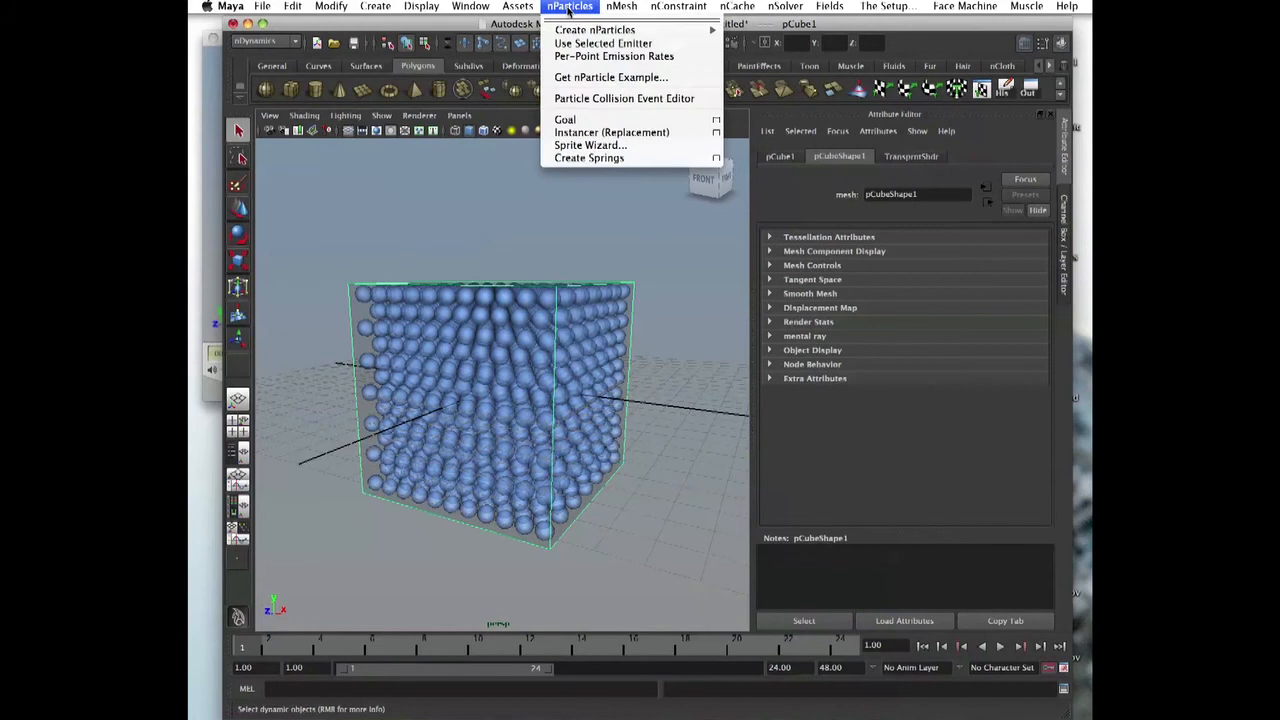
click(620, 6)
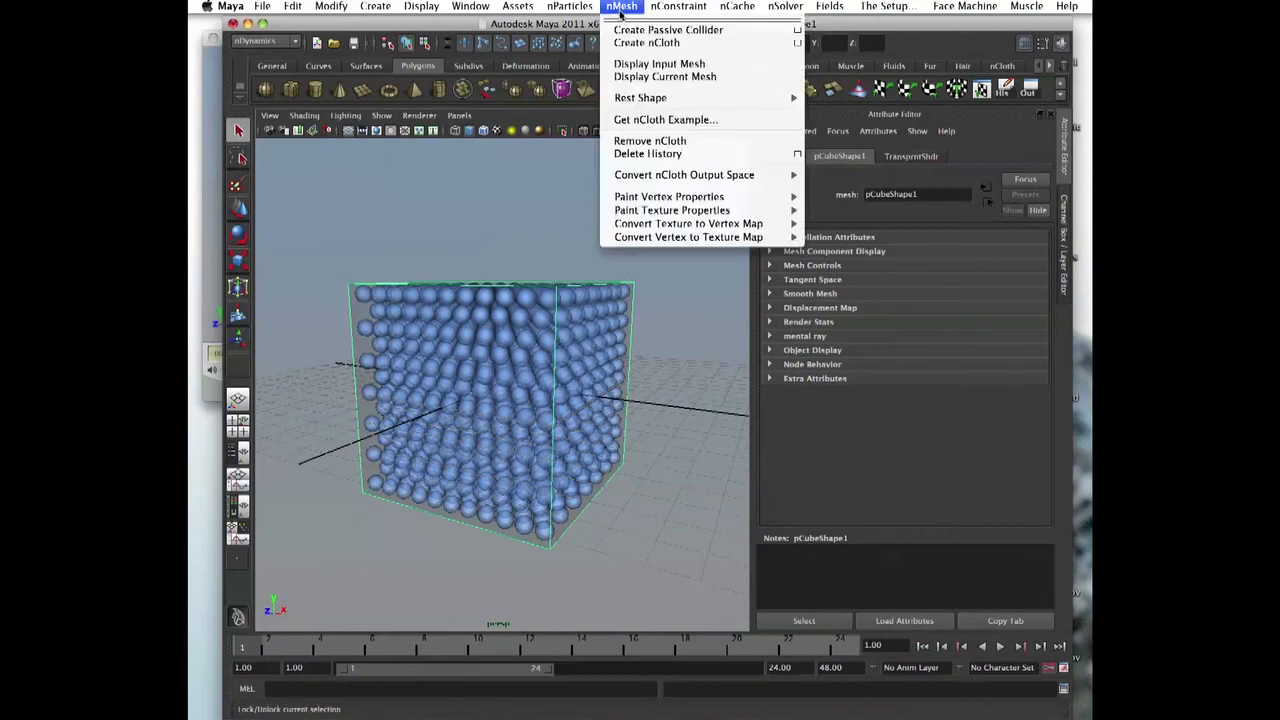
mouse_move(668, 30)
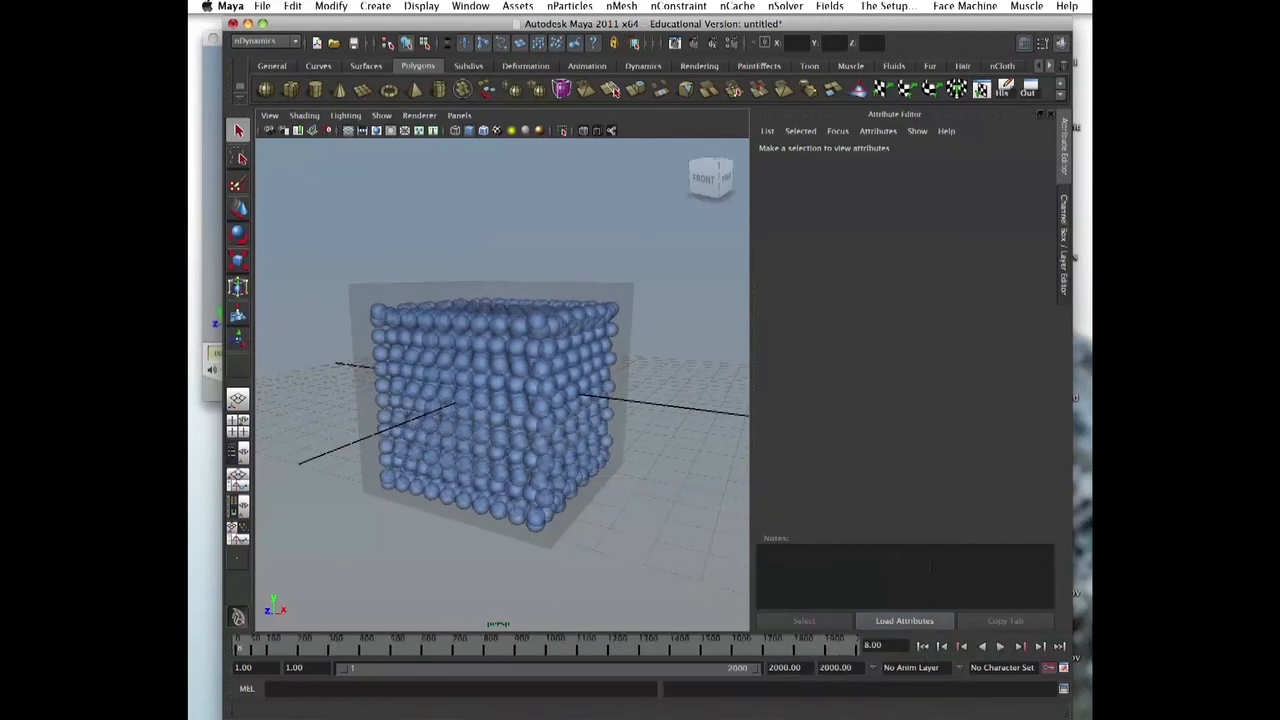
Step: Play the simulation and stop it once the particles settle at the cube's bottom
click(1000, 646)
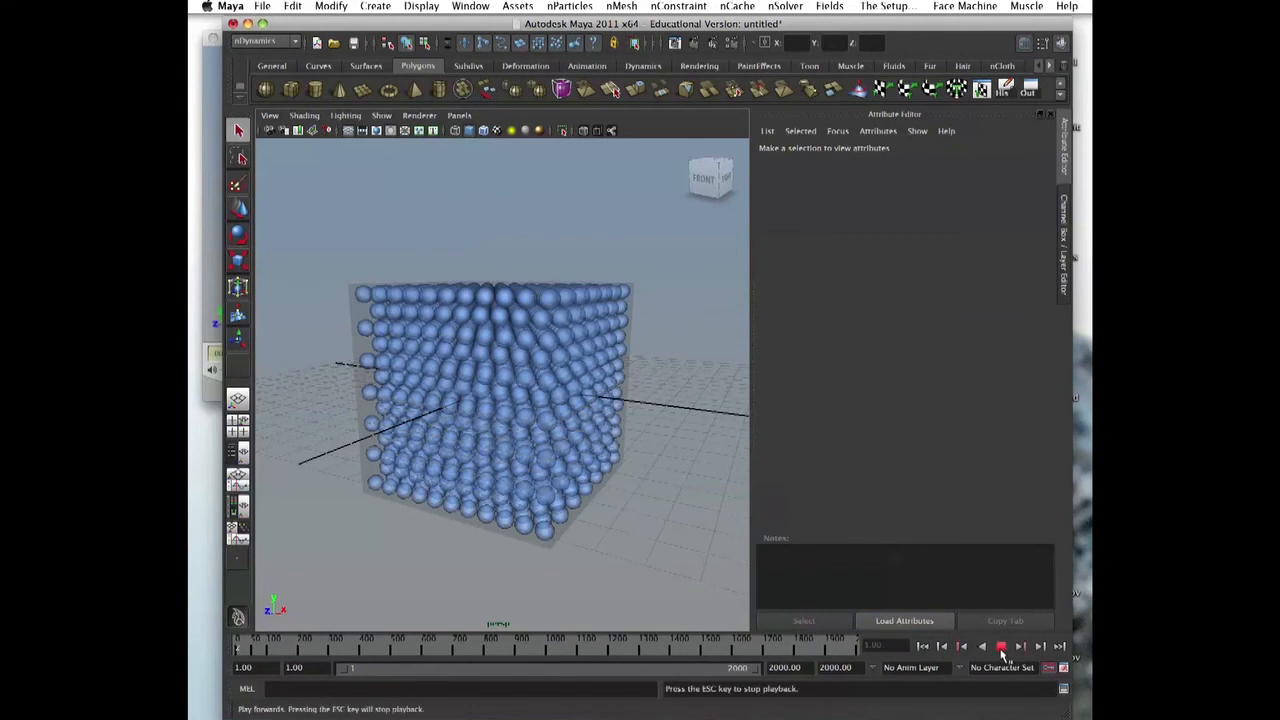
click(1002, 646)
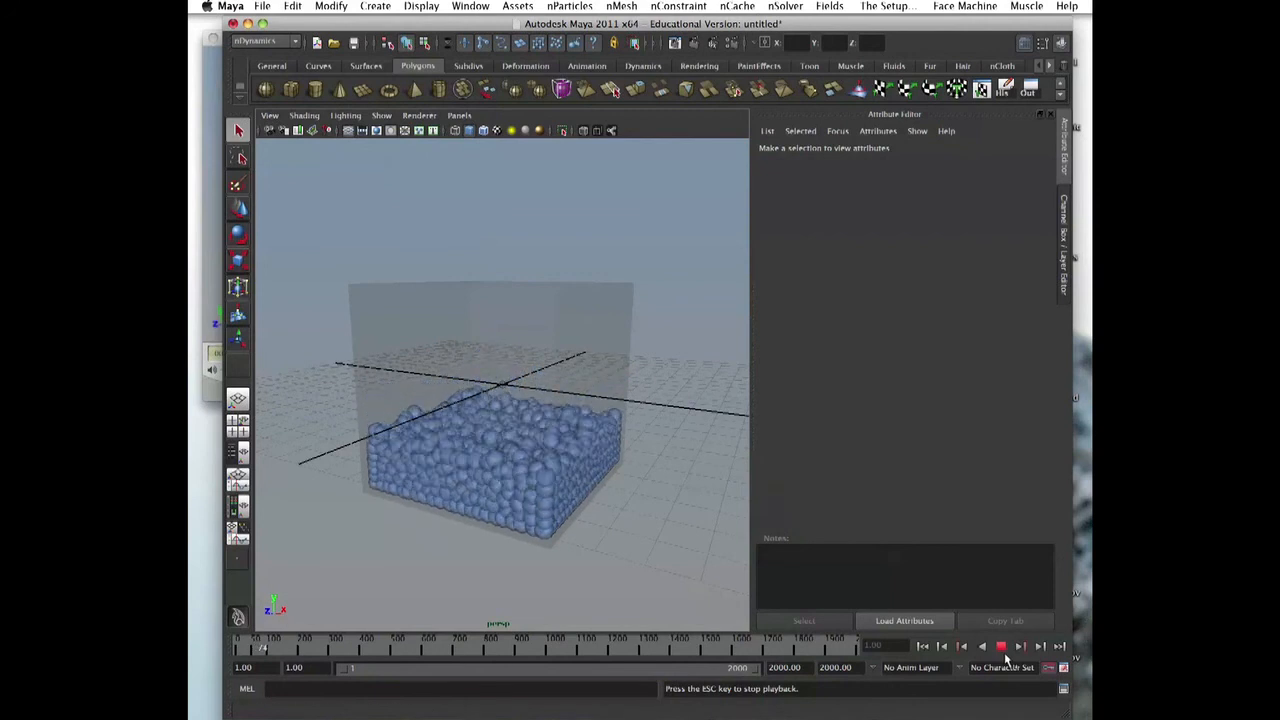
click(1000, 644)
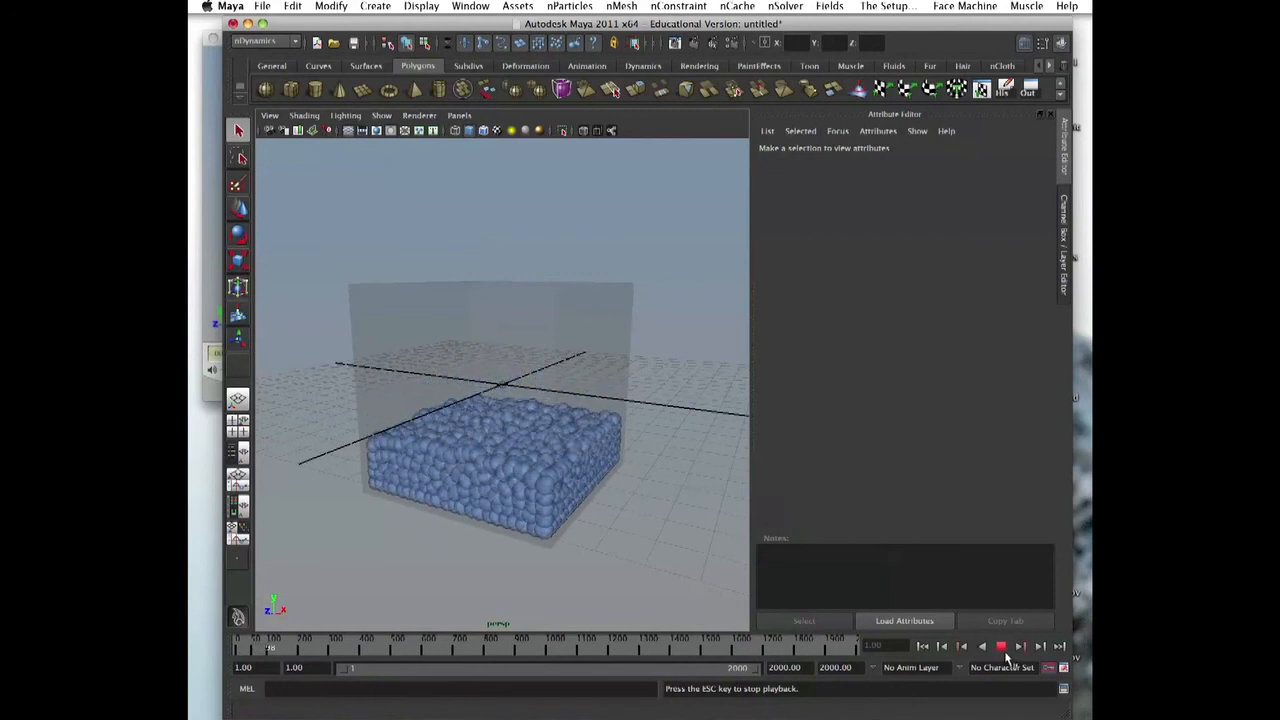
click(1000, 646)
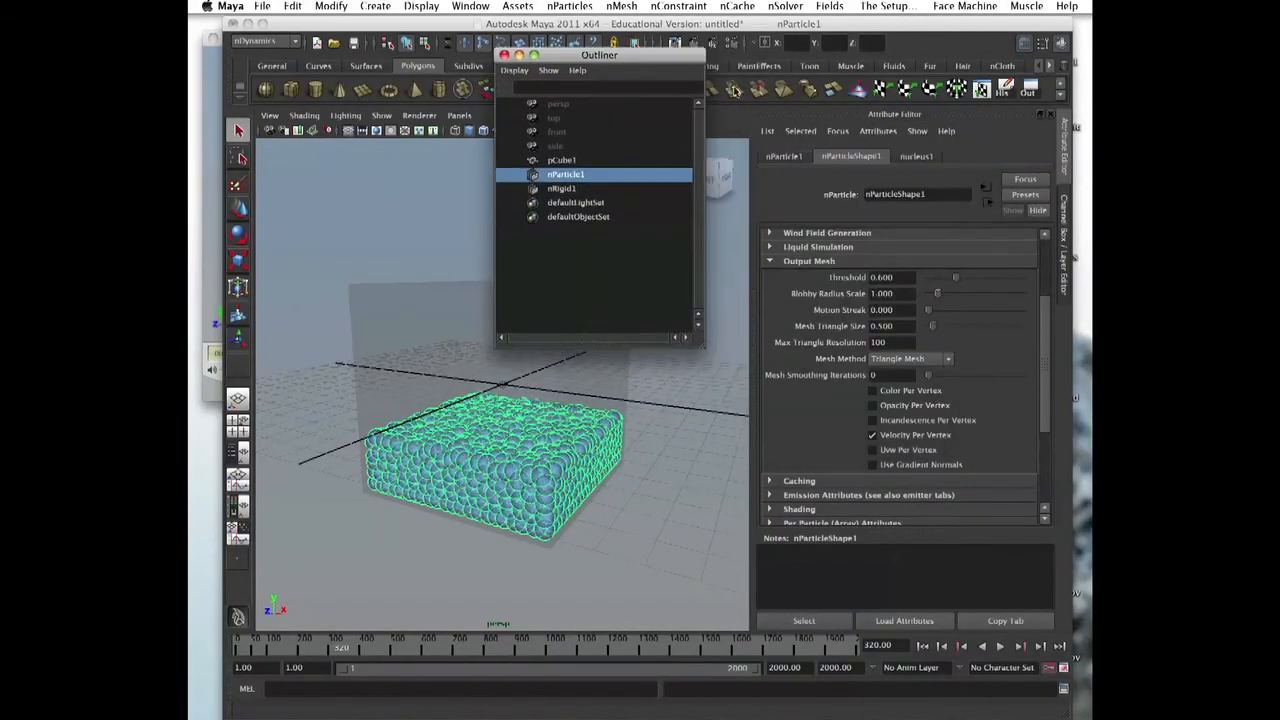
Step: Set nParticle1's initial state from the current settled frame via nSolver
drag(600, 56, 728, 144)
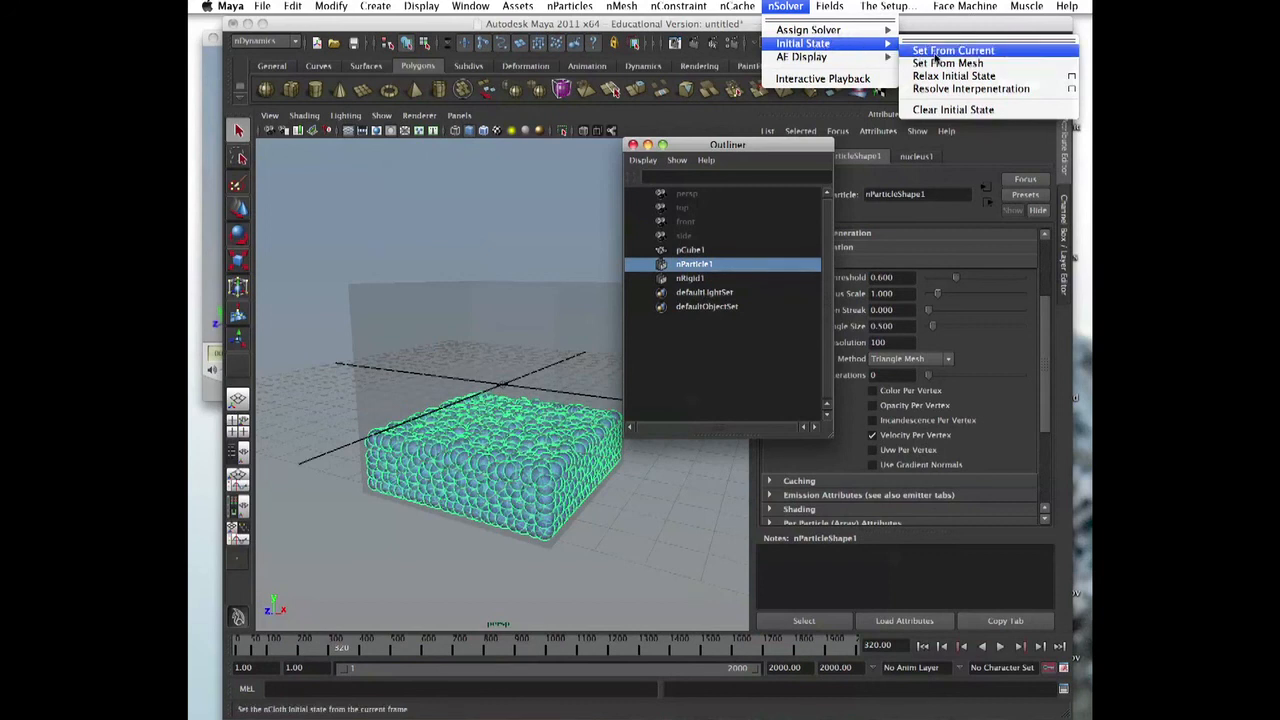
click(952, 50)
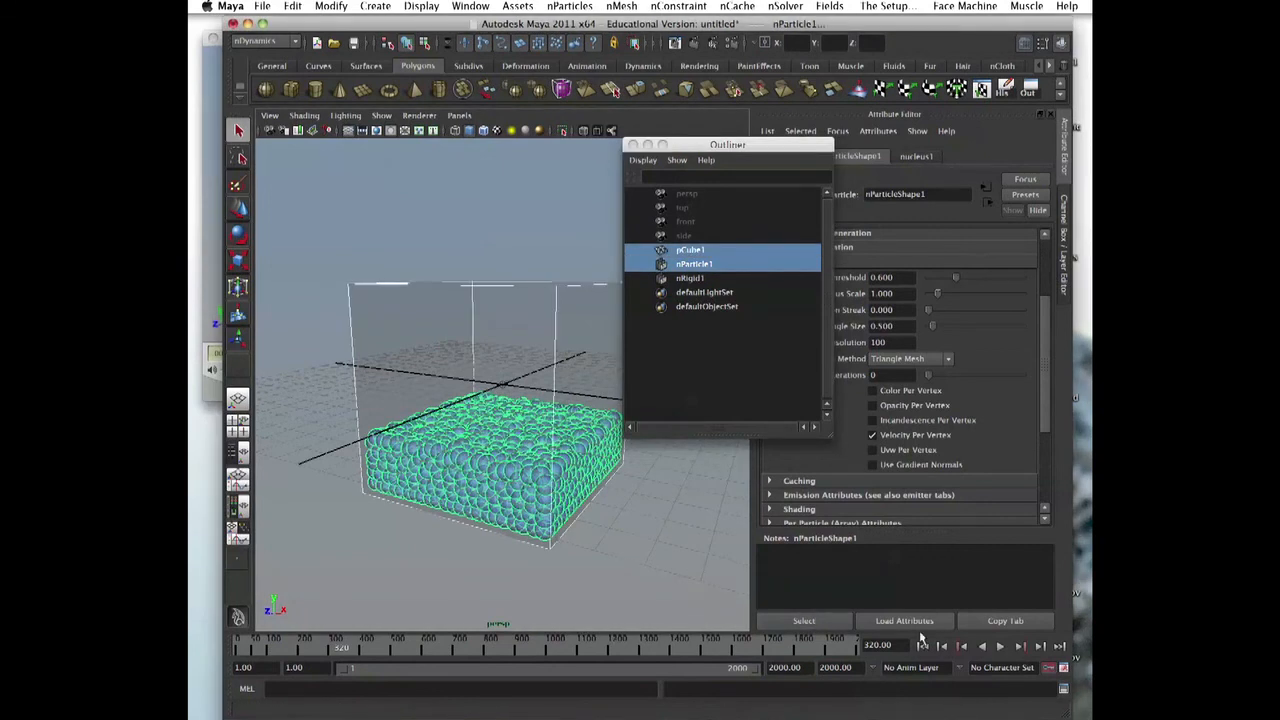
click(942, 644)
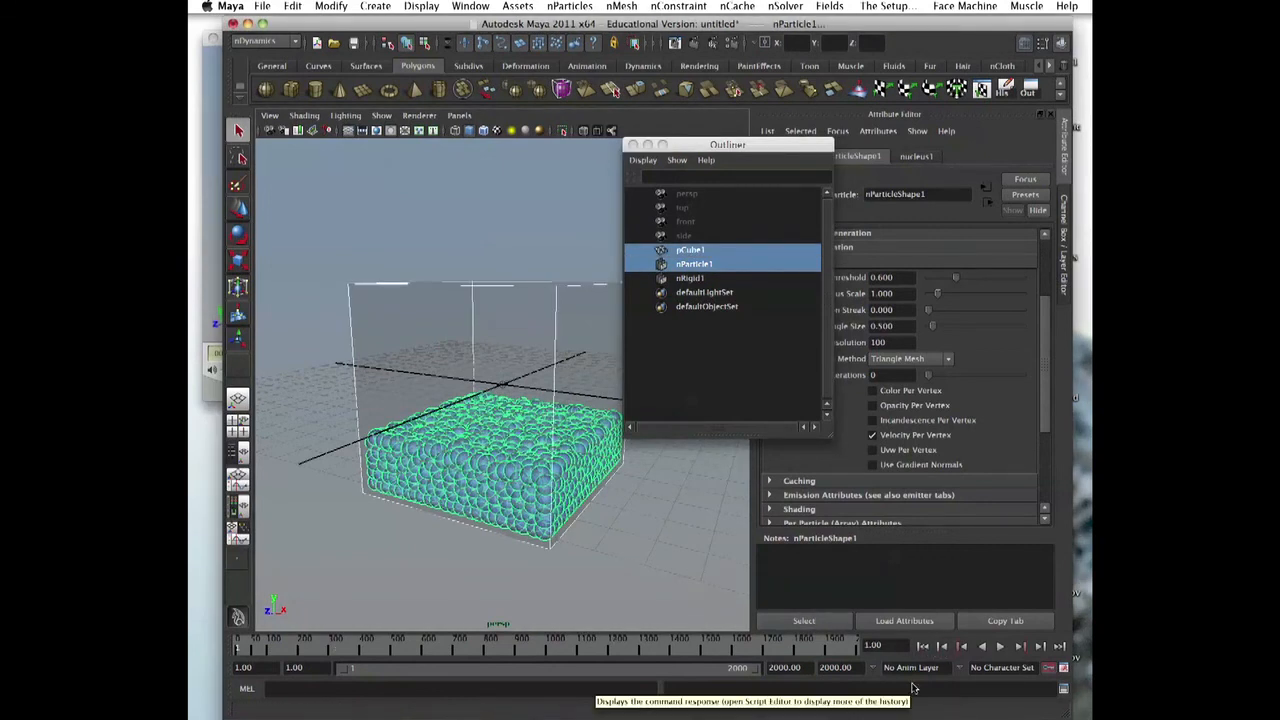
drag(728, 144, 820, 150)
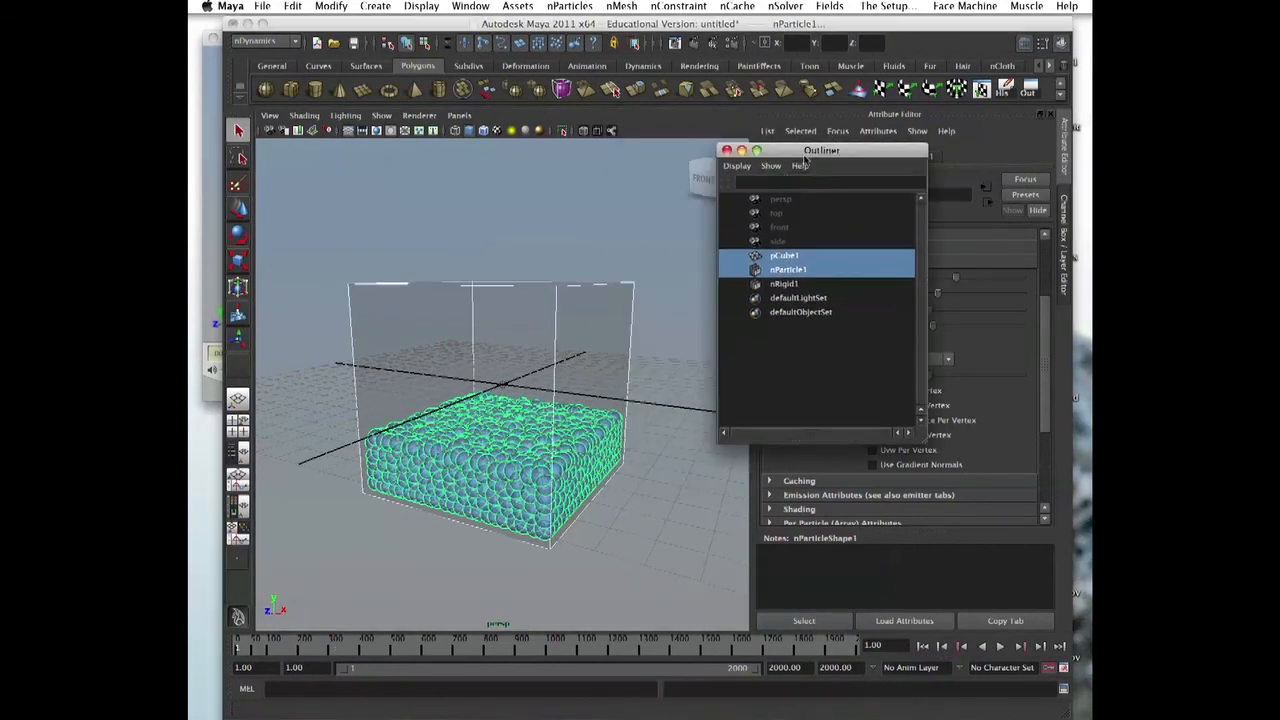